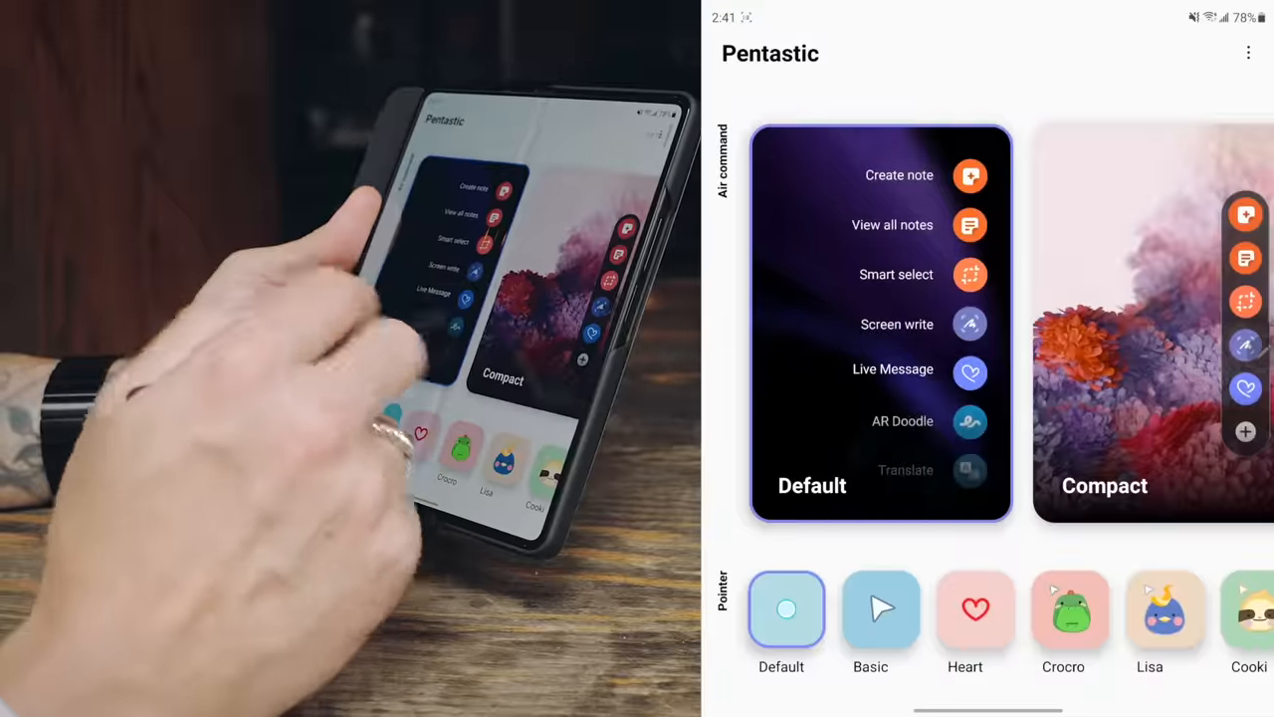
- Swipe through the Air command styles to reach the Circle style preview
scroll(left, 3)
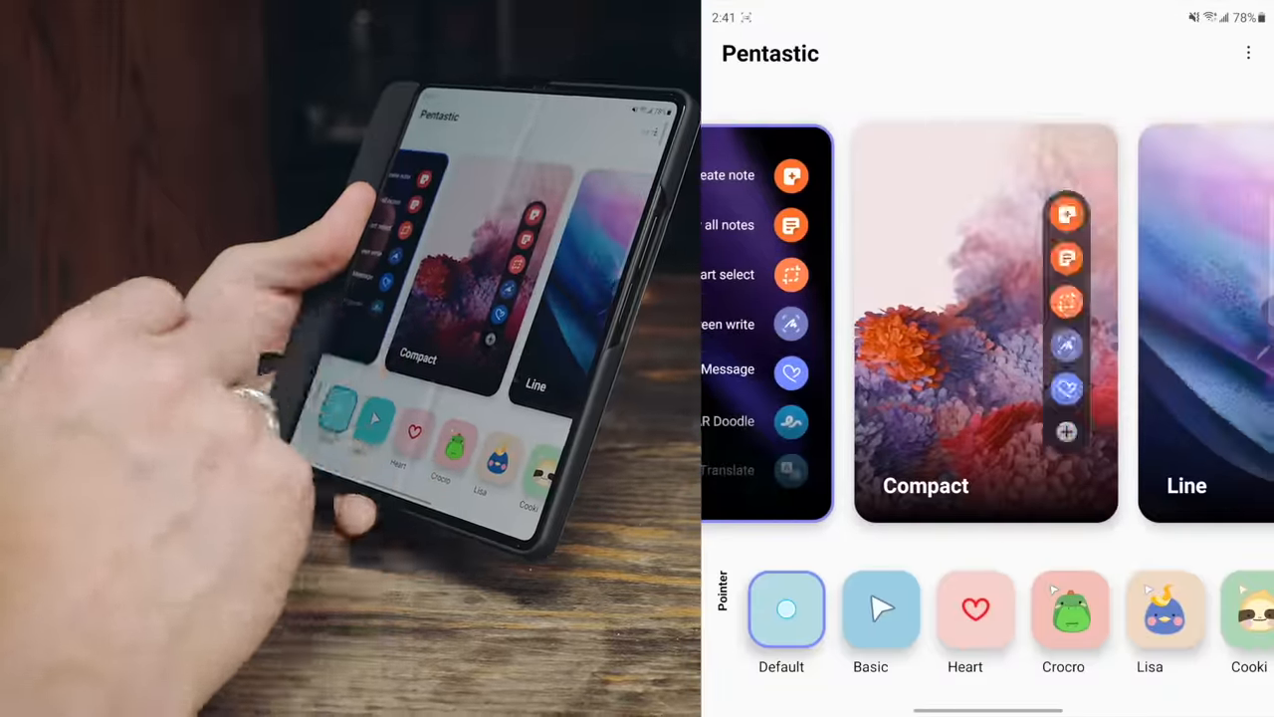
scroll(left, 3)
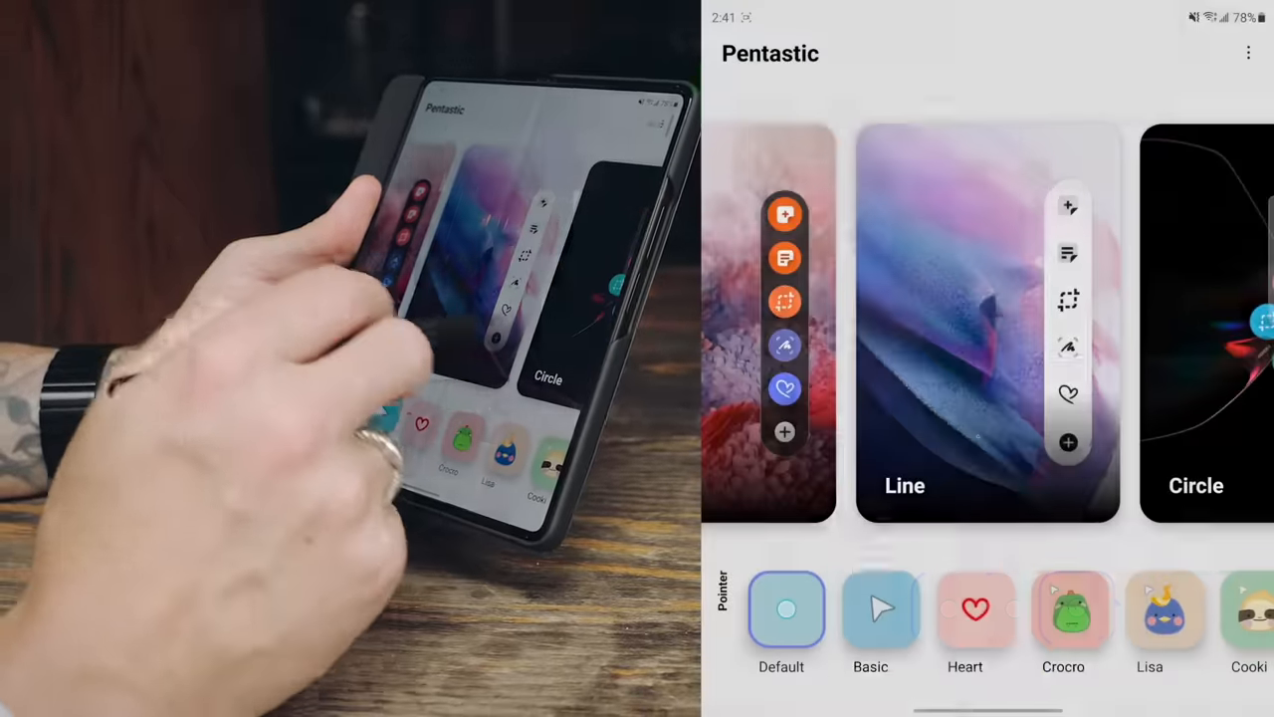
scroll(left, 3)
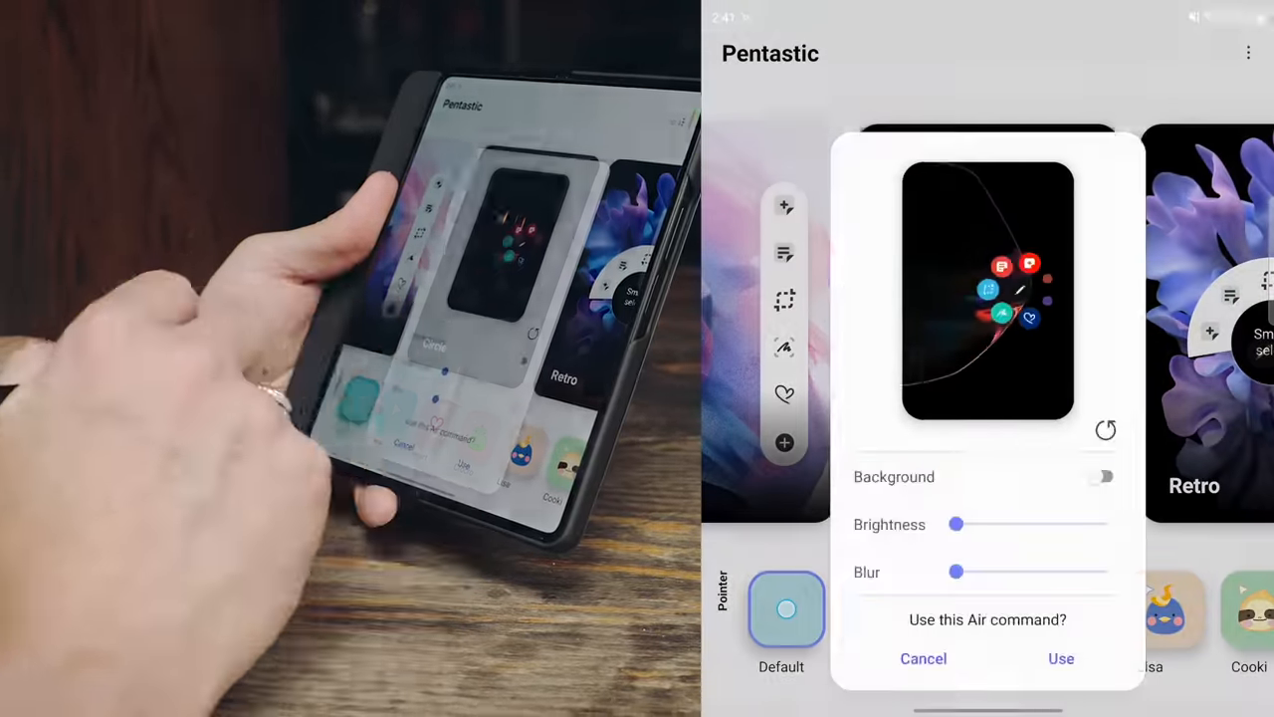
- Leave brightness at minimum and raise the background blur to about halfway
drag(956, 524, 985, 524)
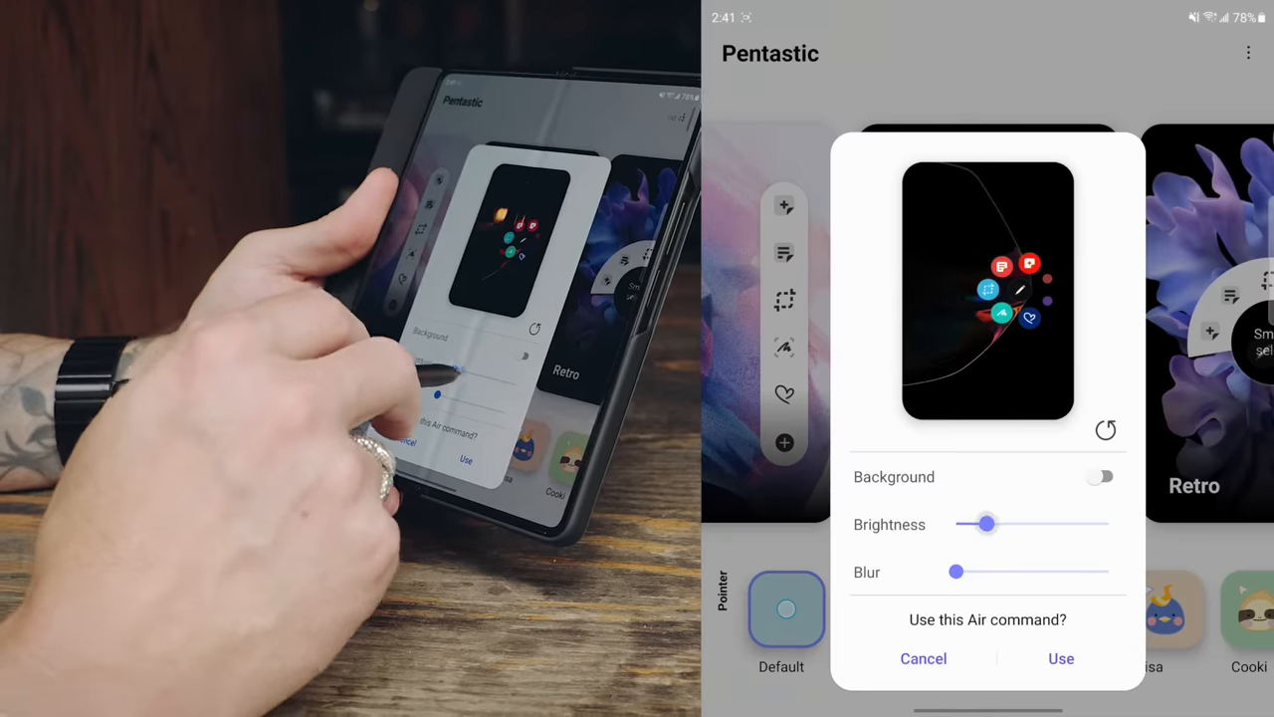
drag(986, 524, 956, 524)
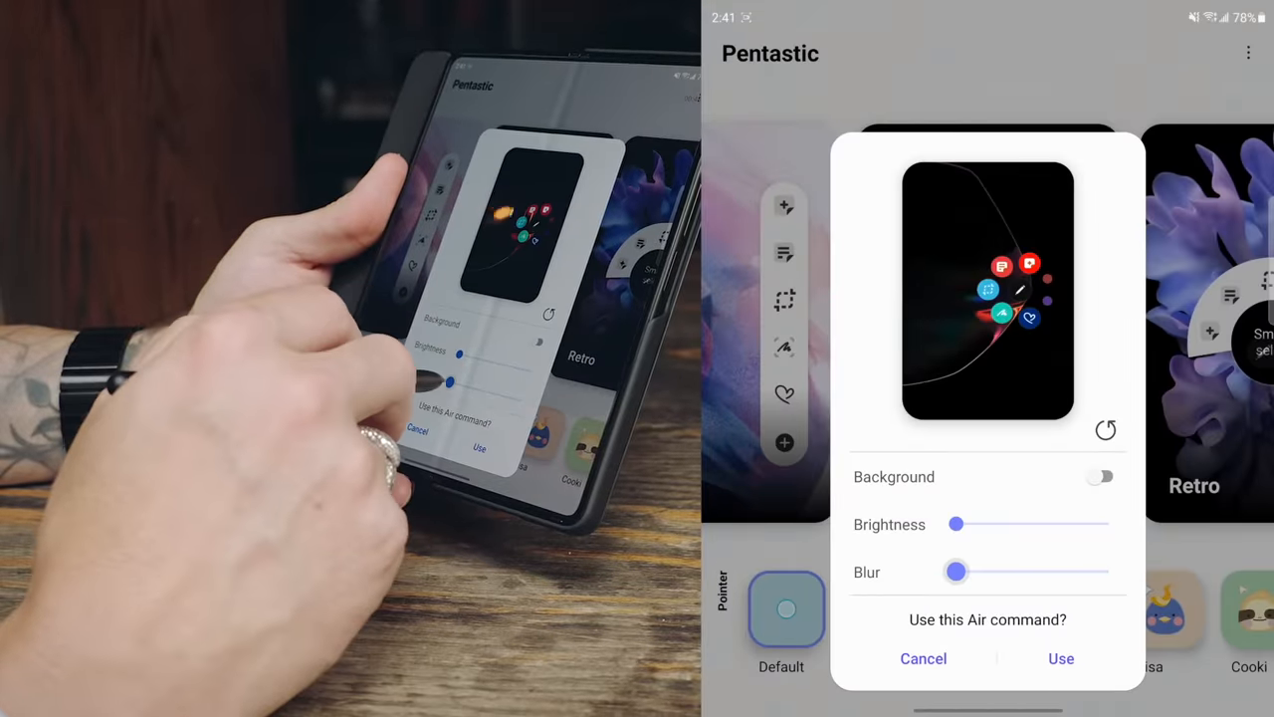
drag(956, 572, 1031, 571)
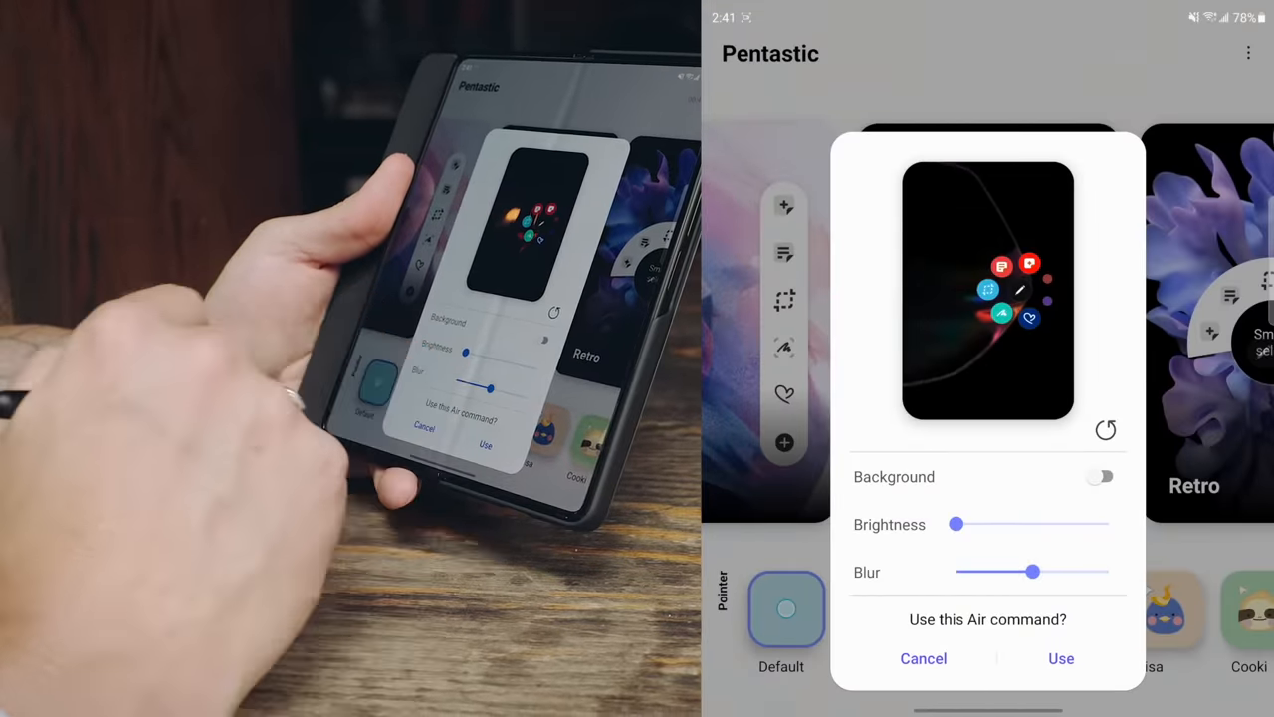
- Toggle the custom background on and back off, then apply the Circle Air command style
click(1099, 476)
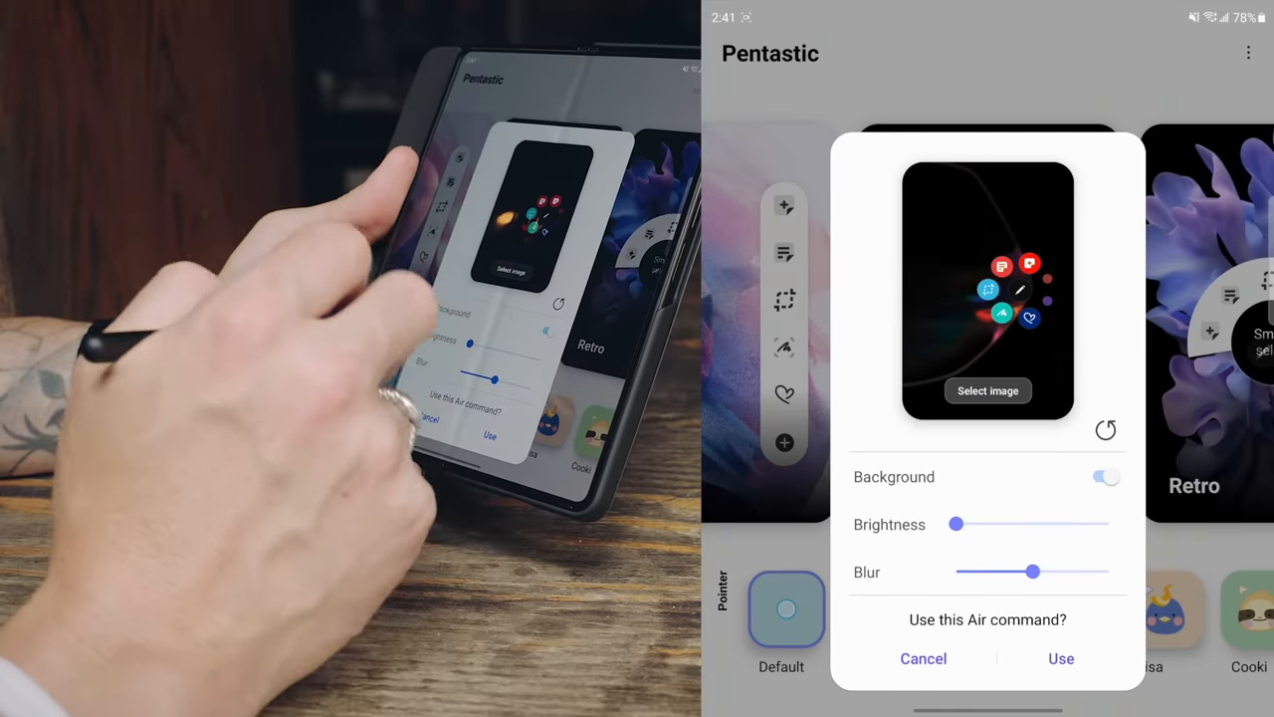
click(1105, 475)
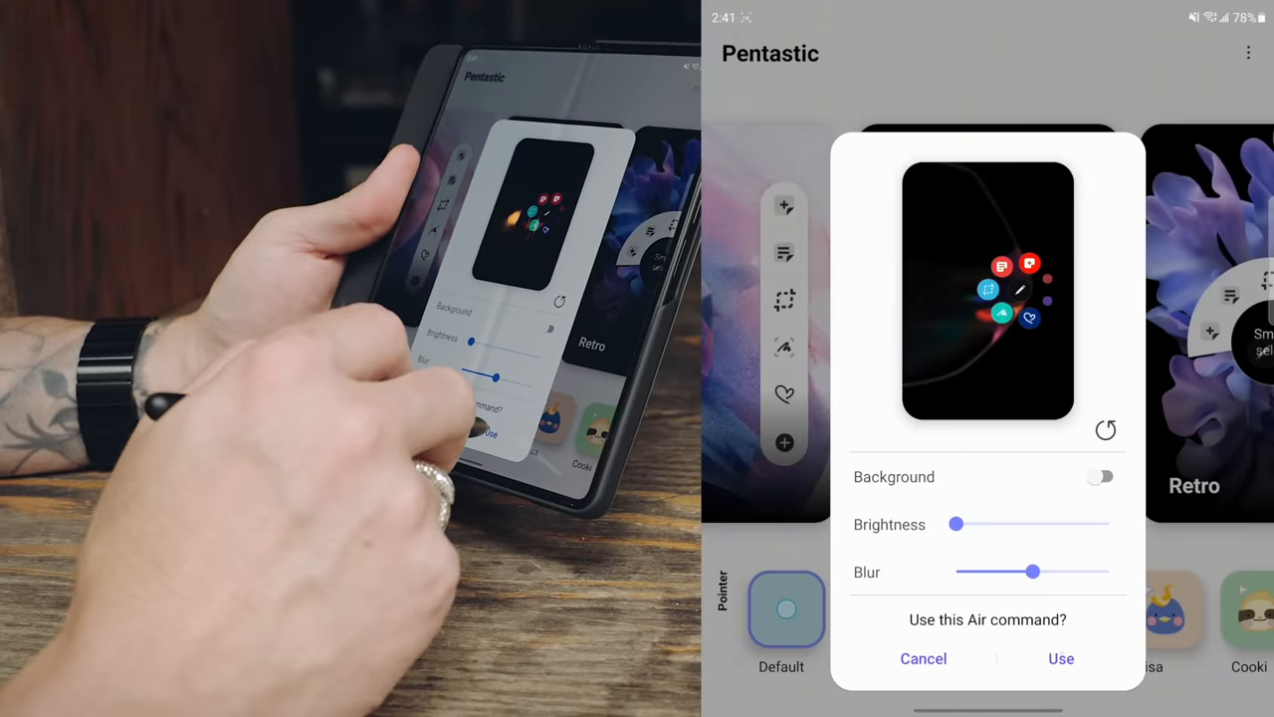
click(1061, 657)
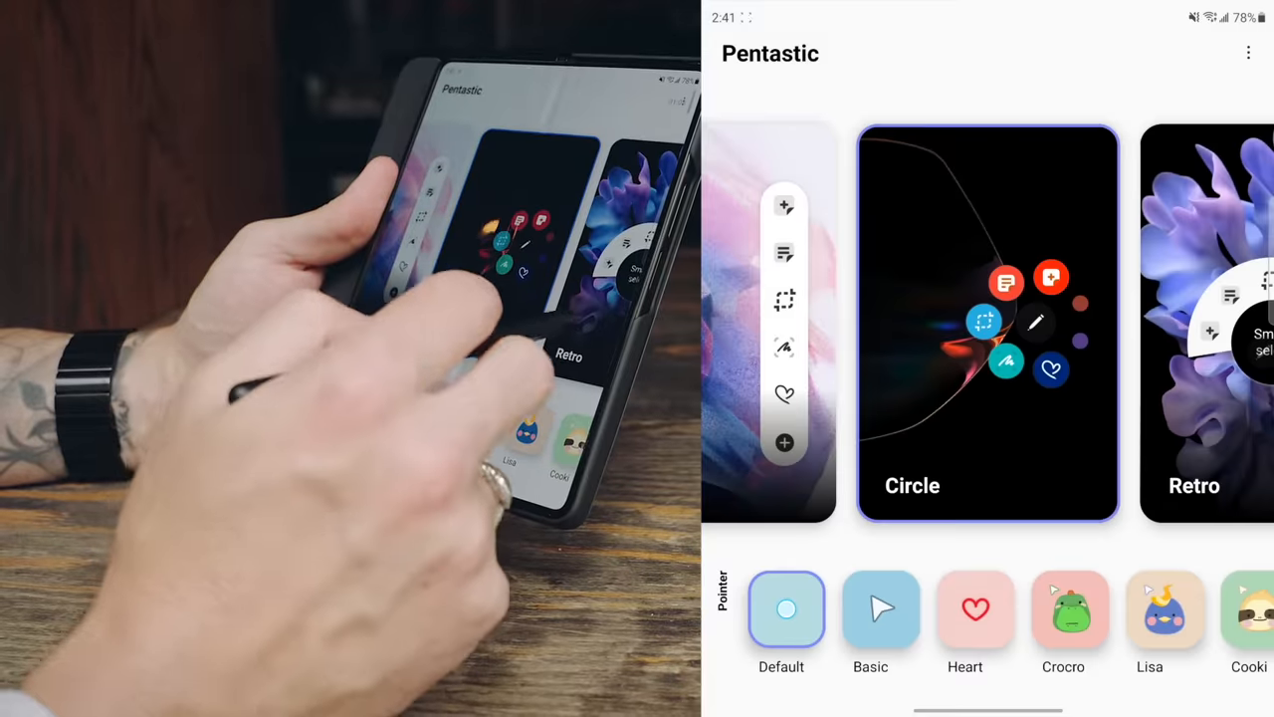